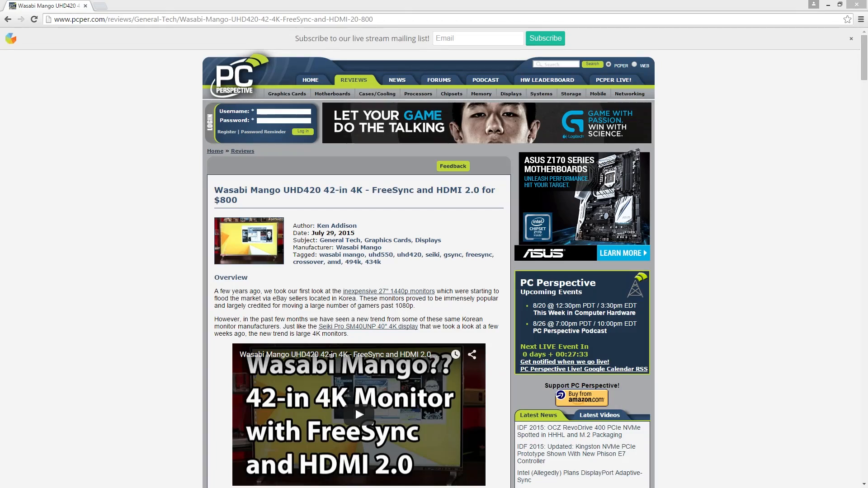
- Set FreeSync to 켜짐 (on) in the OSD's 기타 설정 page
{"action": "scroll", "scroll_direction": "down", "scroll_amount": 3}
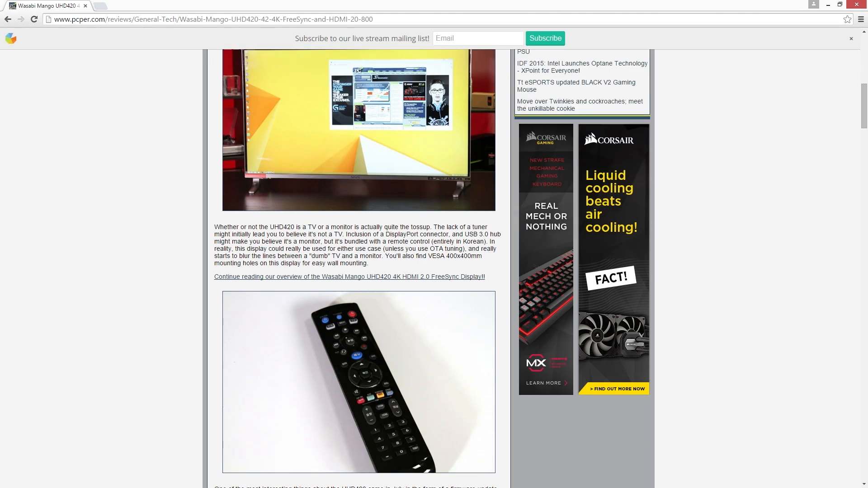
{"action": "scroll", "scroll_direction": "down", "scroll_amount": 3}
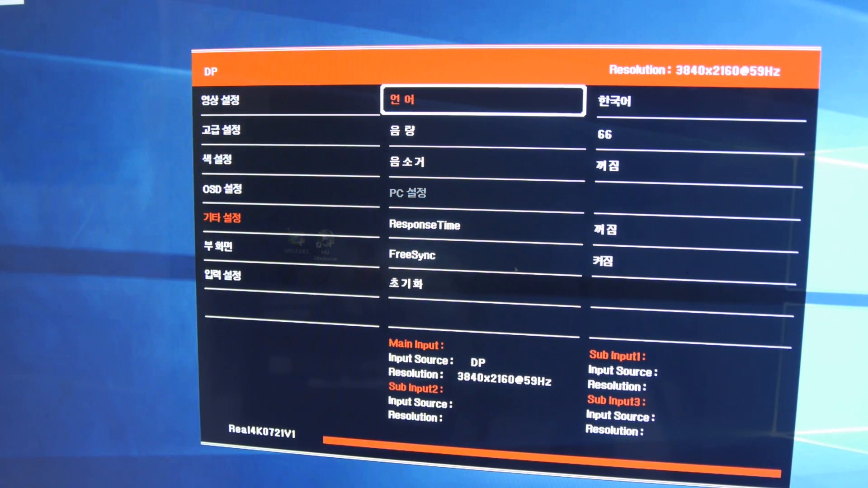
{"action": "left_click", "coordinate": [482, 100]}
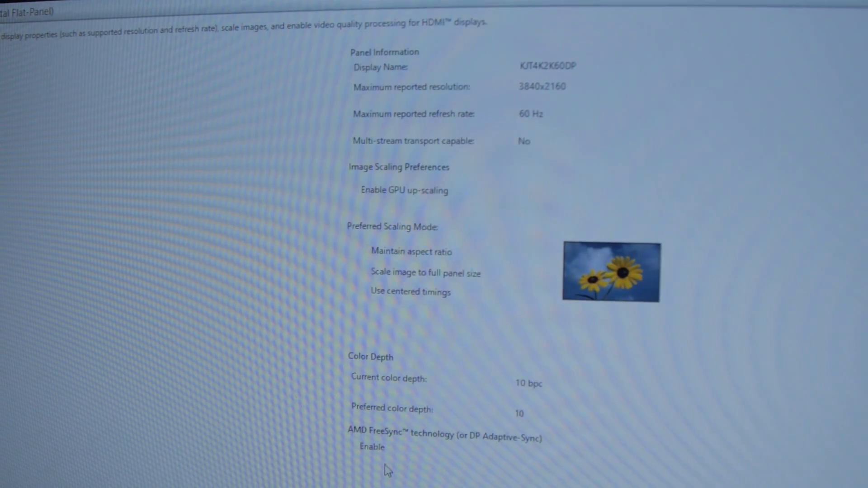
- Review the KJT4K2K60DP panel properties: 3840x2160, 60 Hz max, FreeSync Enable option
{"action": "scroll", "scroll_direction": "down", "scroll_amount": 3}
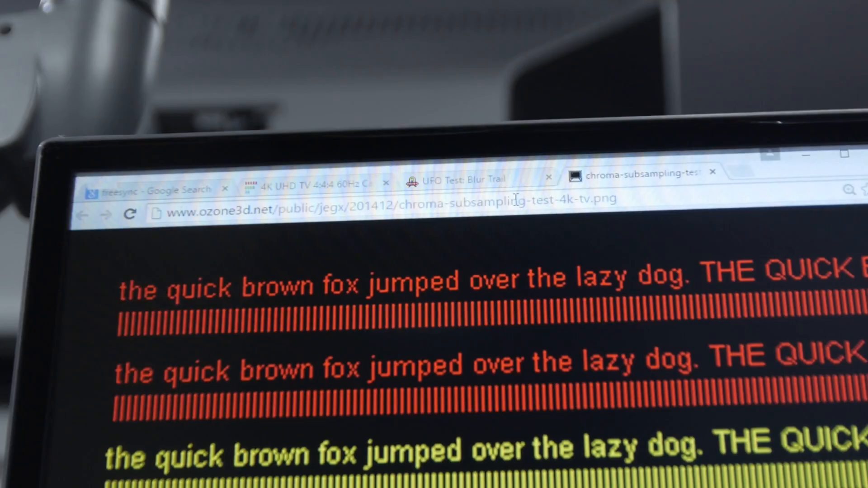
- Inspect the chroma-subsampling-test-4k-tv.png coloured text image
{"action": "scroll", "scroll_direction": "down", "scroll_amount": 3}
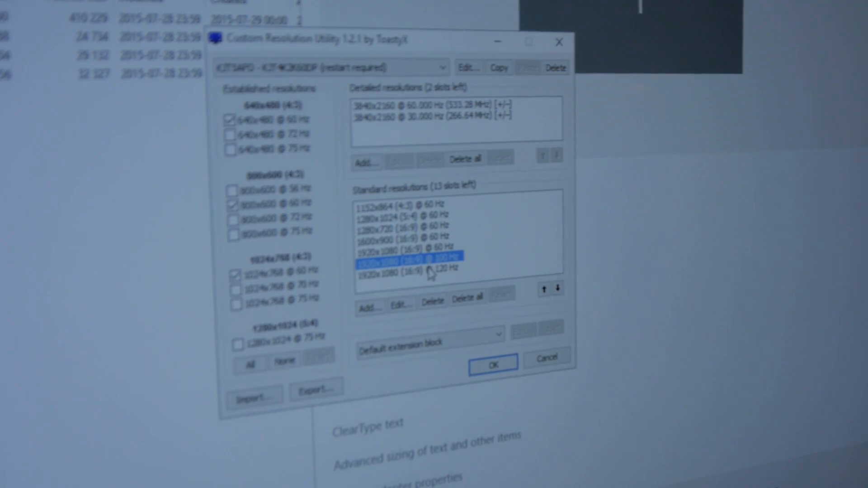
- Add 1920x1080 standard resolutions at 100 Hz and 120 Hz for the monitor
{"action": "left_click", "coordinate": [410, 268]}
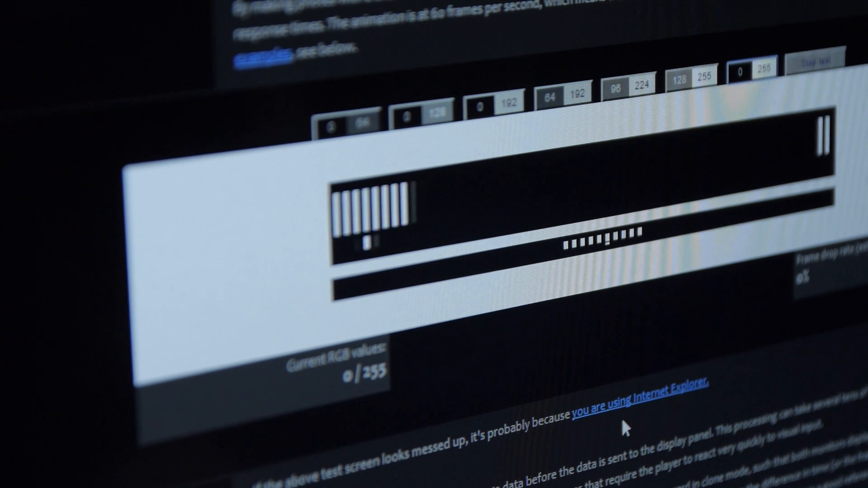
{"action": "mouse_move", "coordinate": [604, 123]}
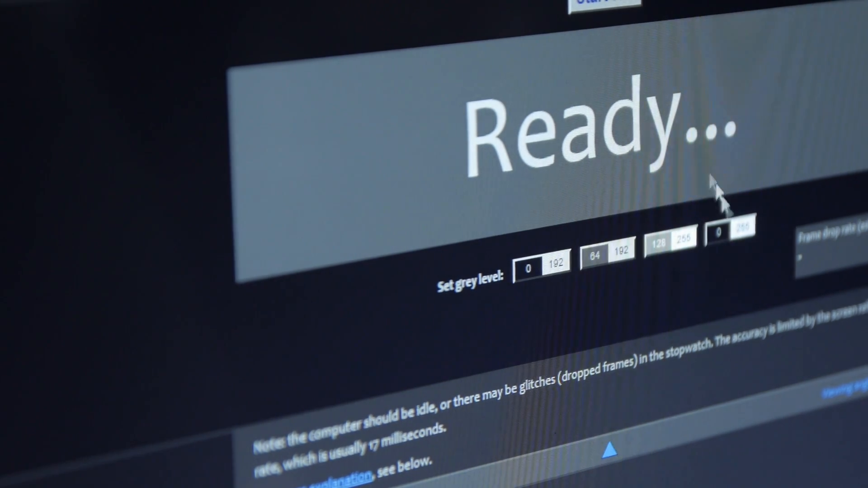
- Start the Blur Busters grey-level transition test on the monitor
{"action": "left_click", "coordinate": [599, 3]}
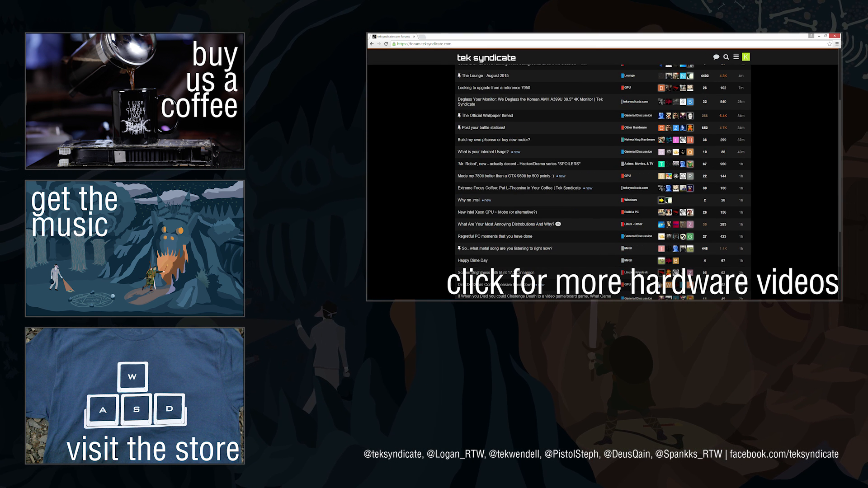
{"action": "scroll", "scroll_direction": "down", "scroll_amount": 3}
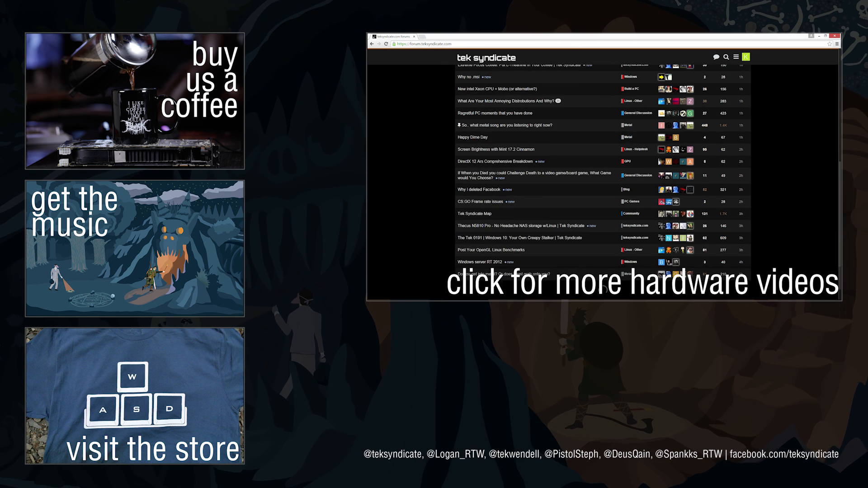